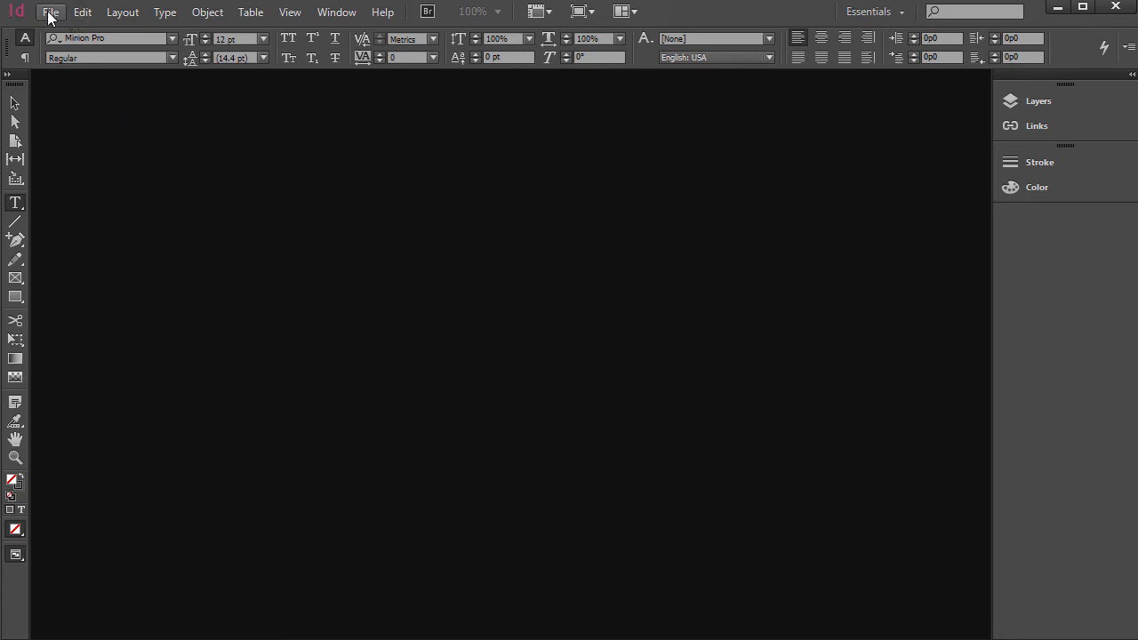
Open the 'gap tool' document from the indesign_course_support_files folder
{"action": "left_click", "coordinate": [50, 11]}
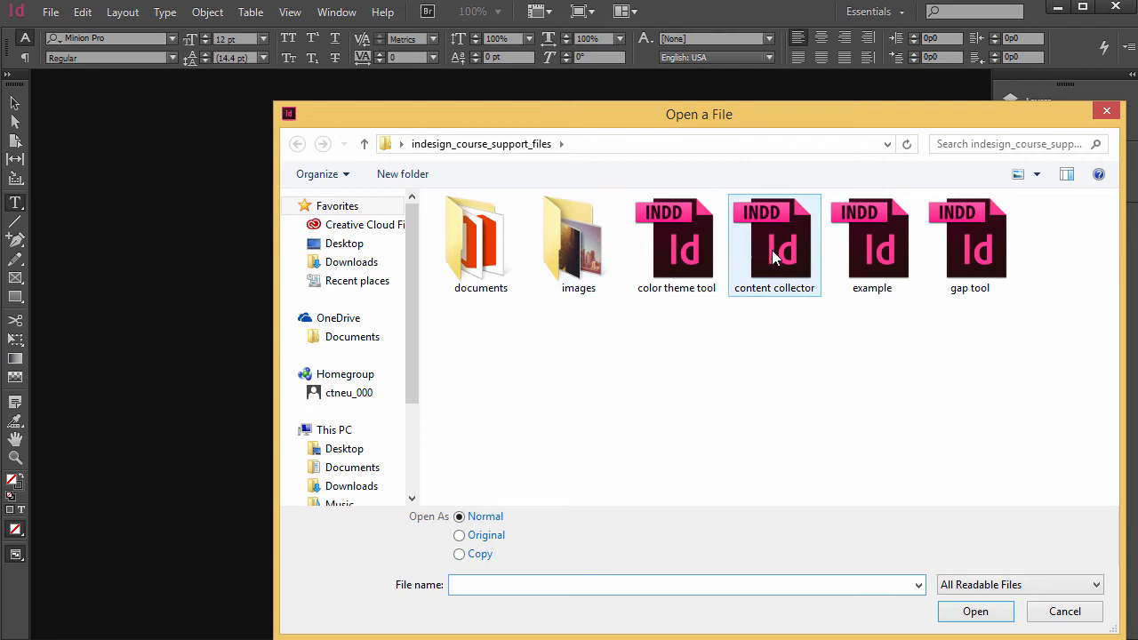
{"action": "left_click", "coordinate": [971, 245]}
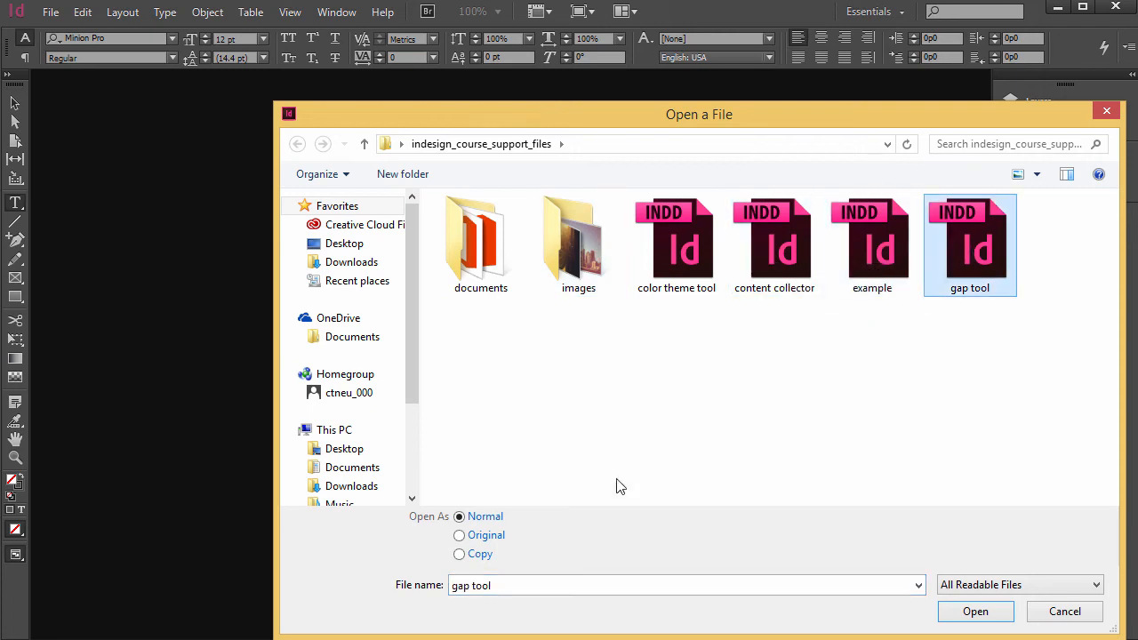
{"action": "left_click", "coordinate": [975, 612]}
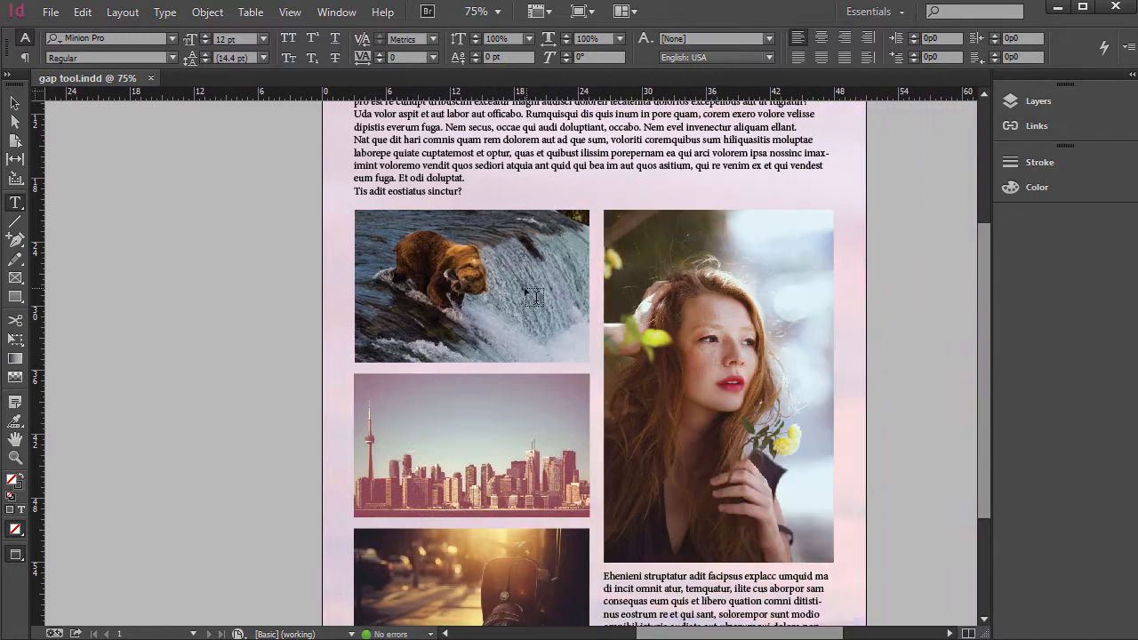
{"action": "scroll", "scroll_direction": "down", "scroll_amount": 3}
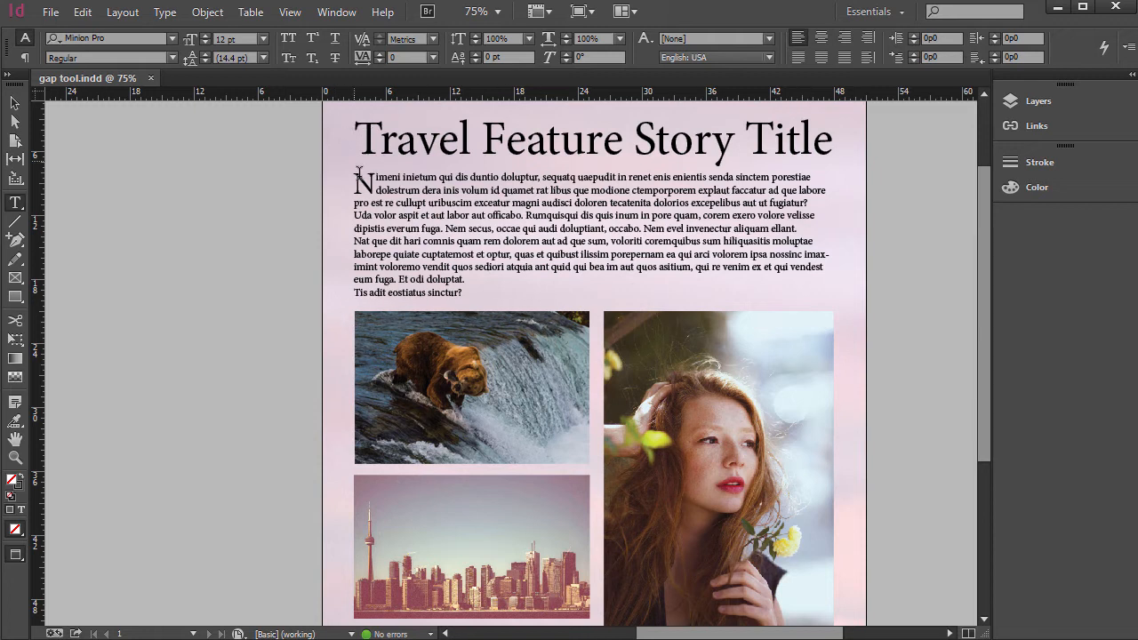
{"action": "scroll", "scroll_direction": "down", "scroll_amount": 3}
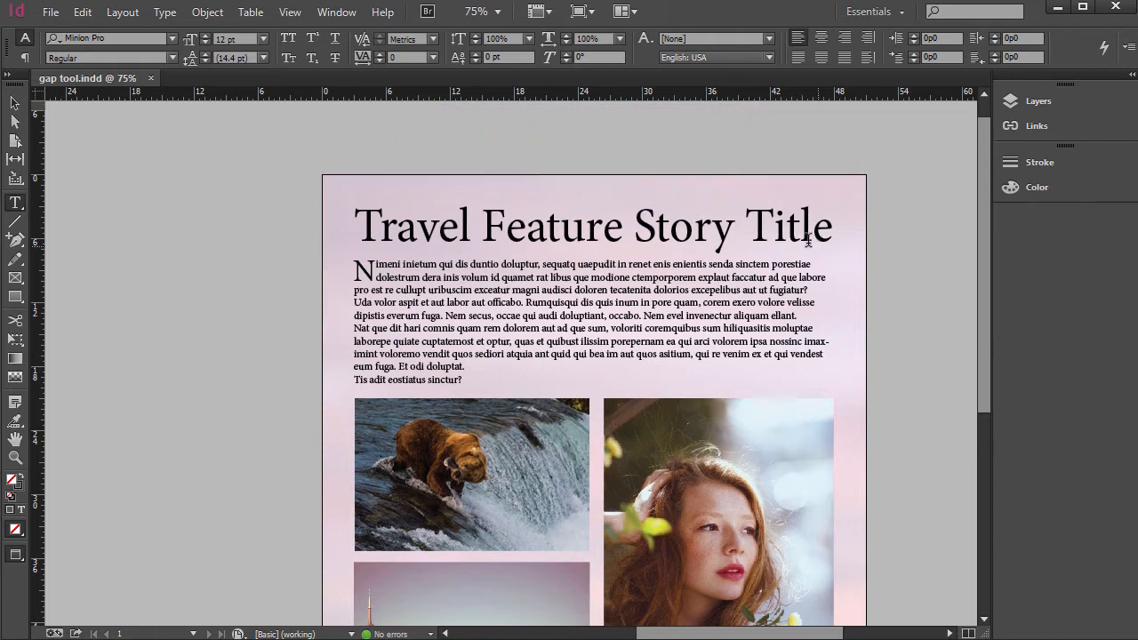
{"action": "scroll", "scroll_direction": "down", "scroll_amount": 3}
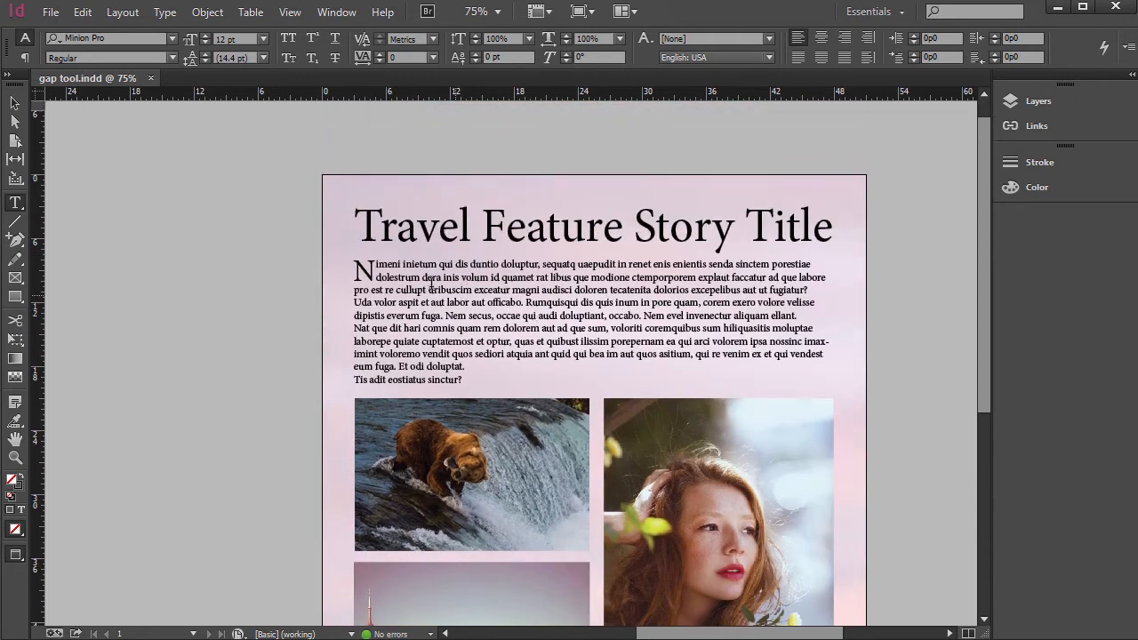
{"action": "scroll", "scroll_direction": "down", "scroll_amount": 3}
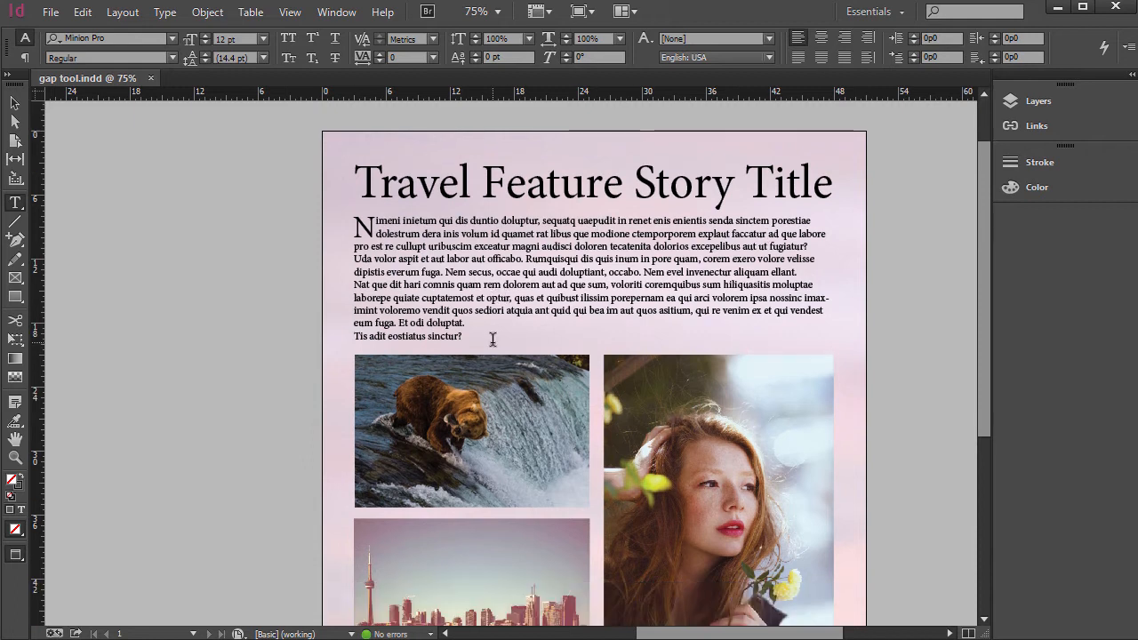
{"action": "scroll", "scroll_direction": "down", "scroll_amount": 3}
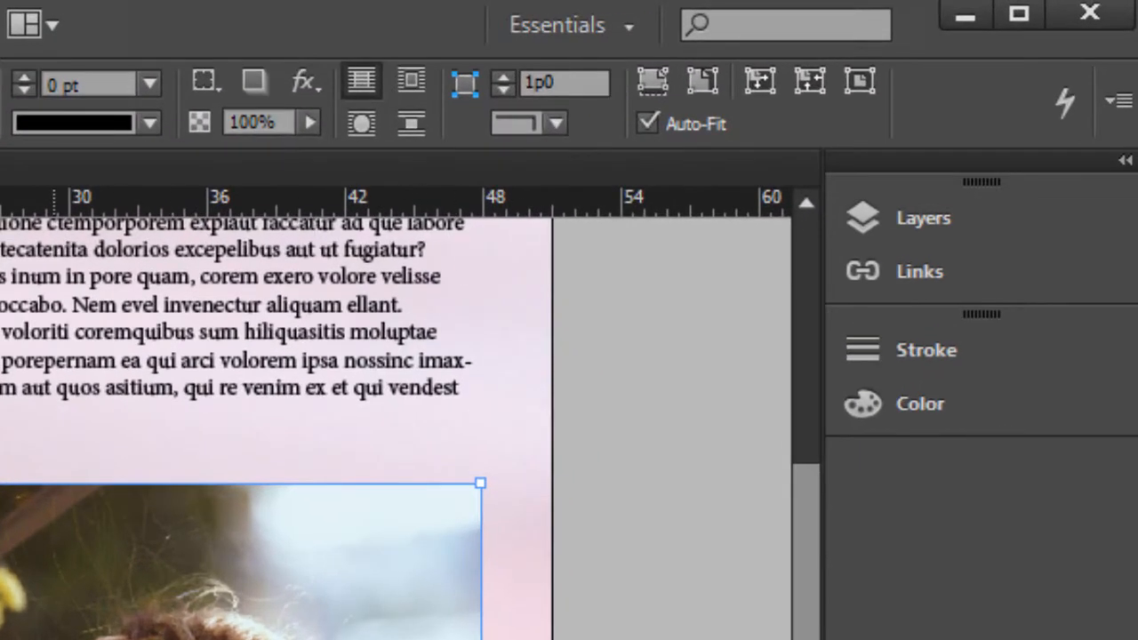
{"action": "mouse_move", "coordinate": [672, 155]}
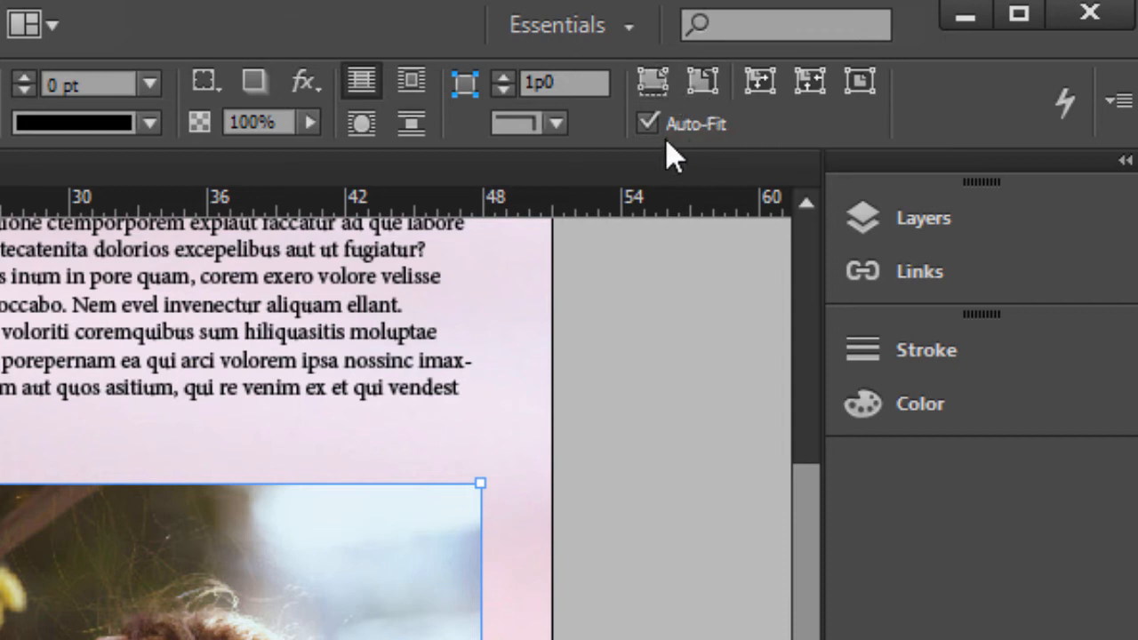
{"action": "mouse_move", "coordinate": [702, 82]}
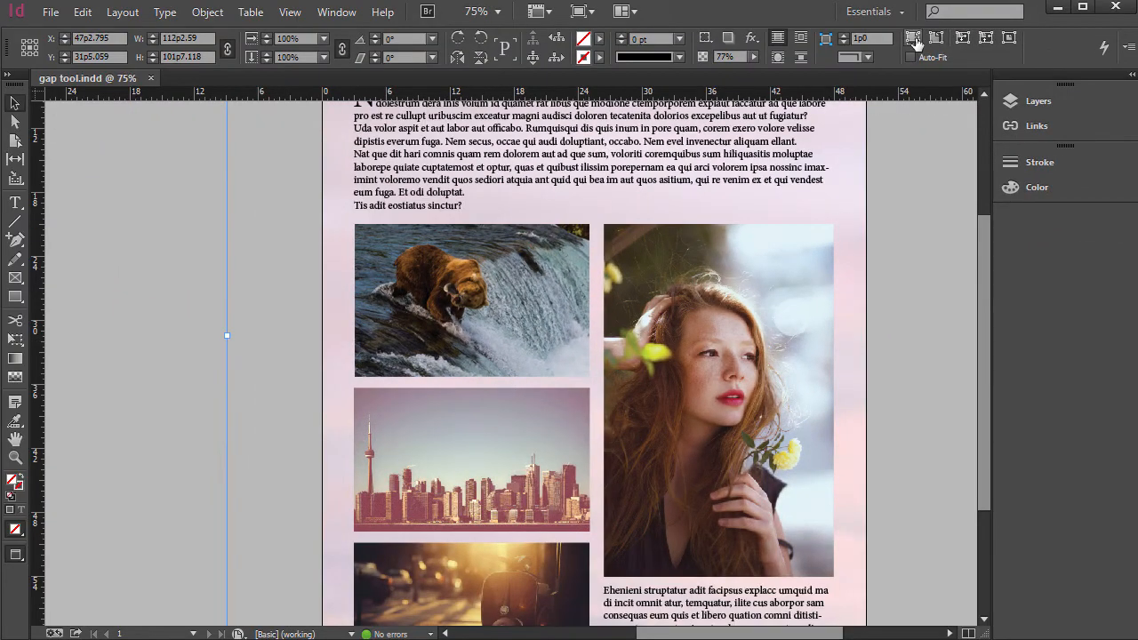
{"action": "mouse_move", "coordinate": [936, 38]}
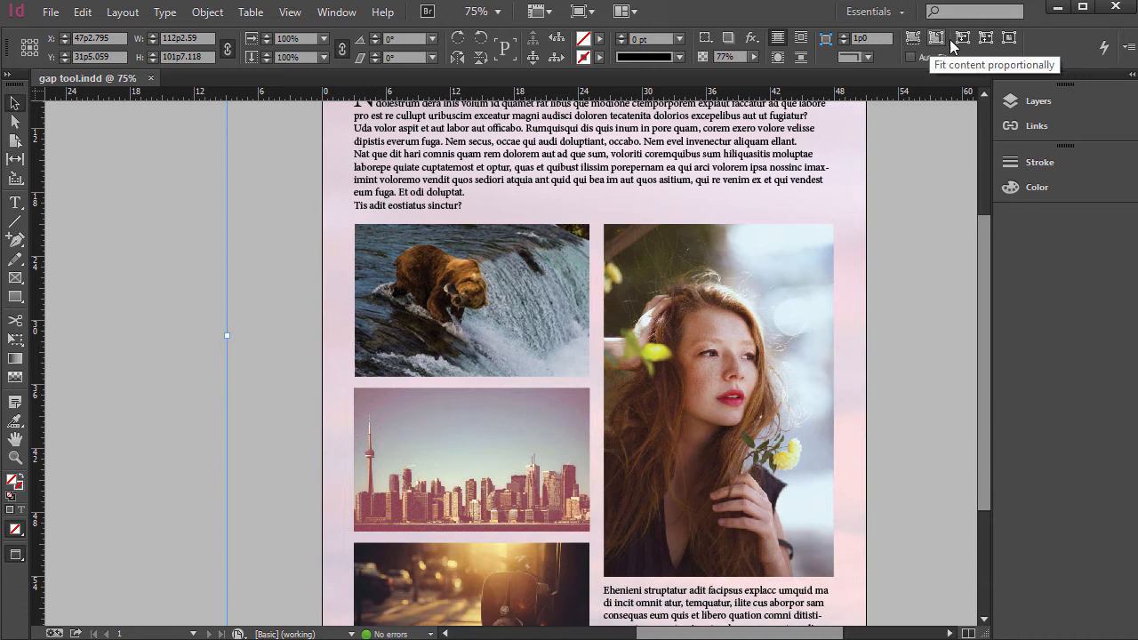
Toggle Auto-Fit for the portrait photo frame in the Control panel
{"action": "scroll", "scroll_direction": "down", "scroll_amount": 3}
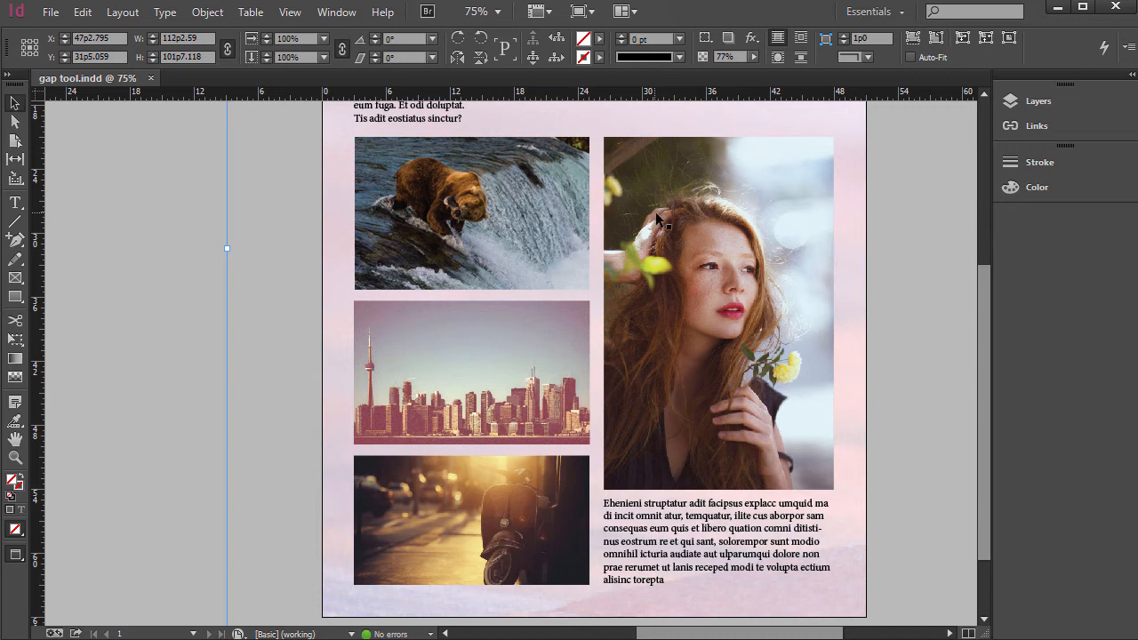
{"action": "mouse_move", "coordinate": [505, 229]}
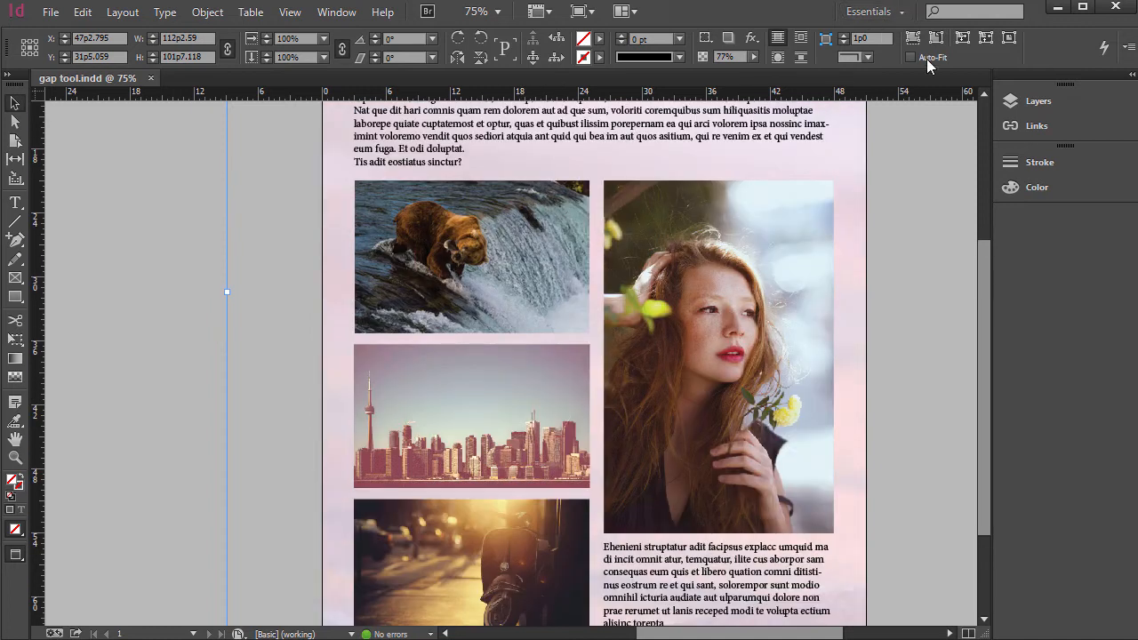
{"action": "left_click", "coordinate": [472, 256]}
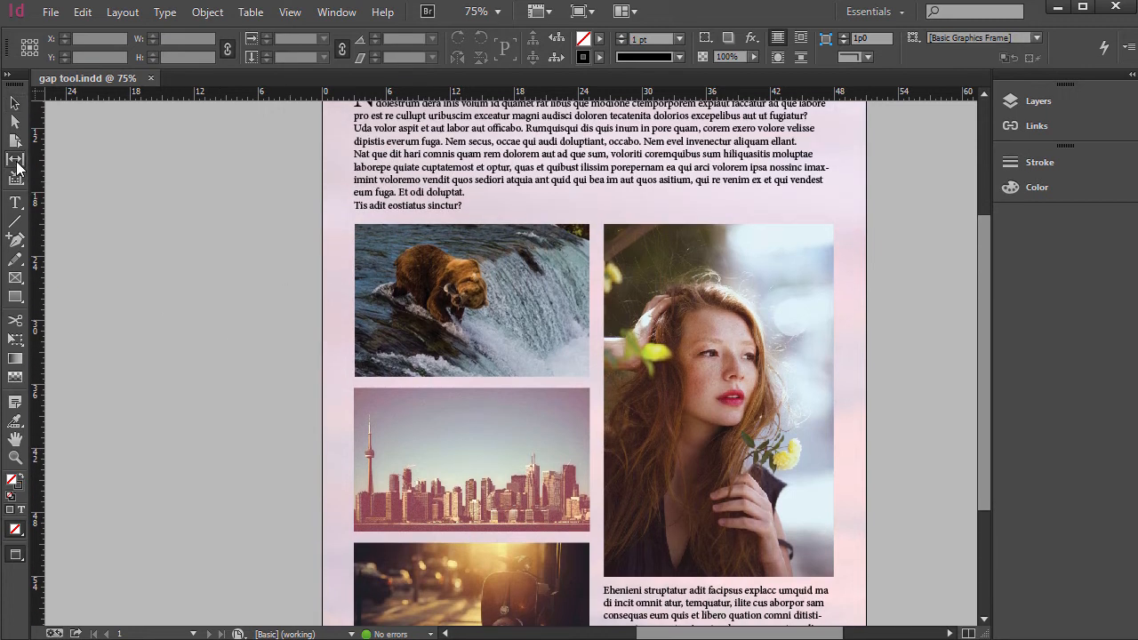
{"action": "mouse_move", "coordinate": [16, 158]}
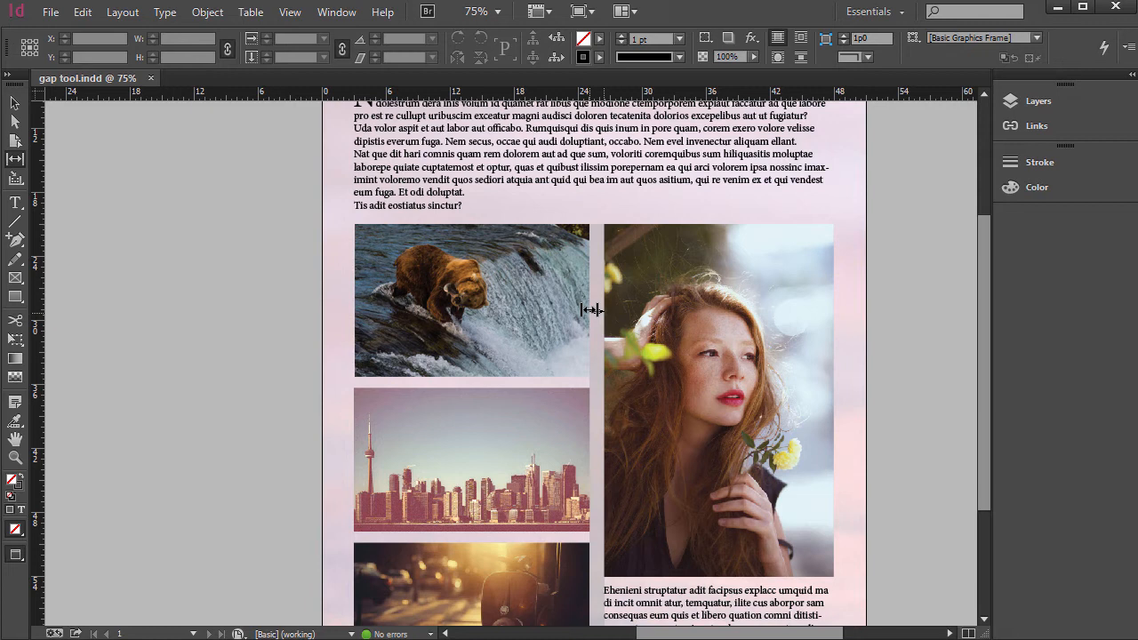
Drag the gap between the left photos and portrait slightly right with the Gap Tool
{"action": "scroll", "scroll_direction": "down", "scroll_amount": 3}
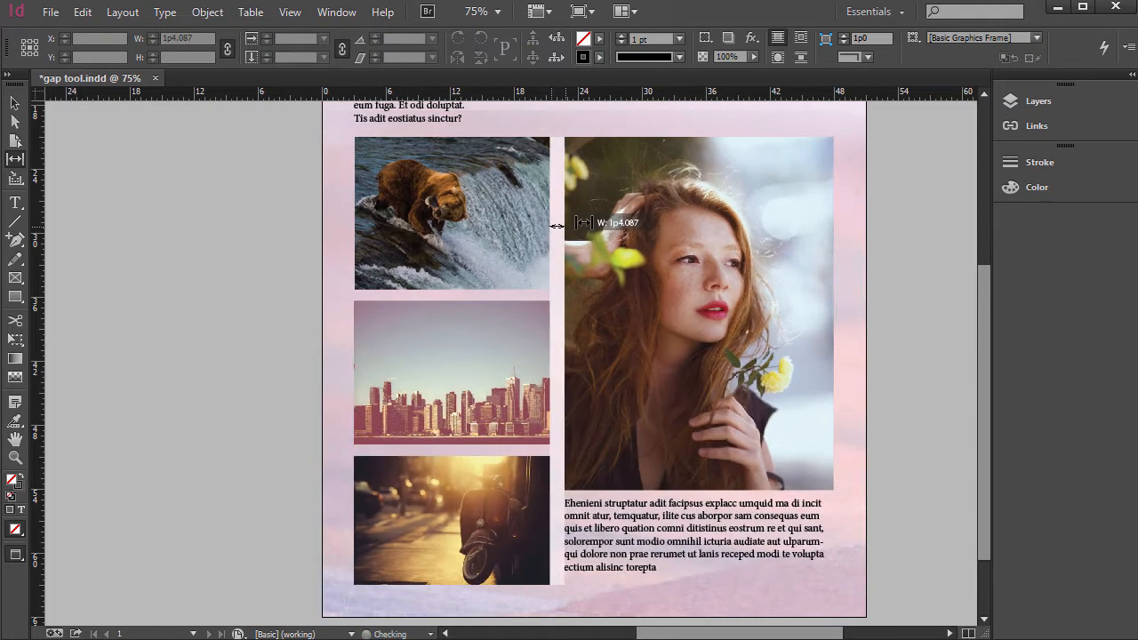
{"action": "left_click_drag", "start_coordinate": [556, 225], "coordinate": [598, 246]}
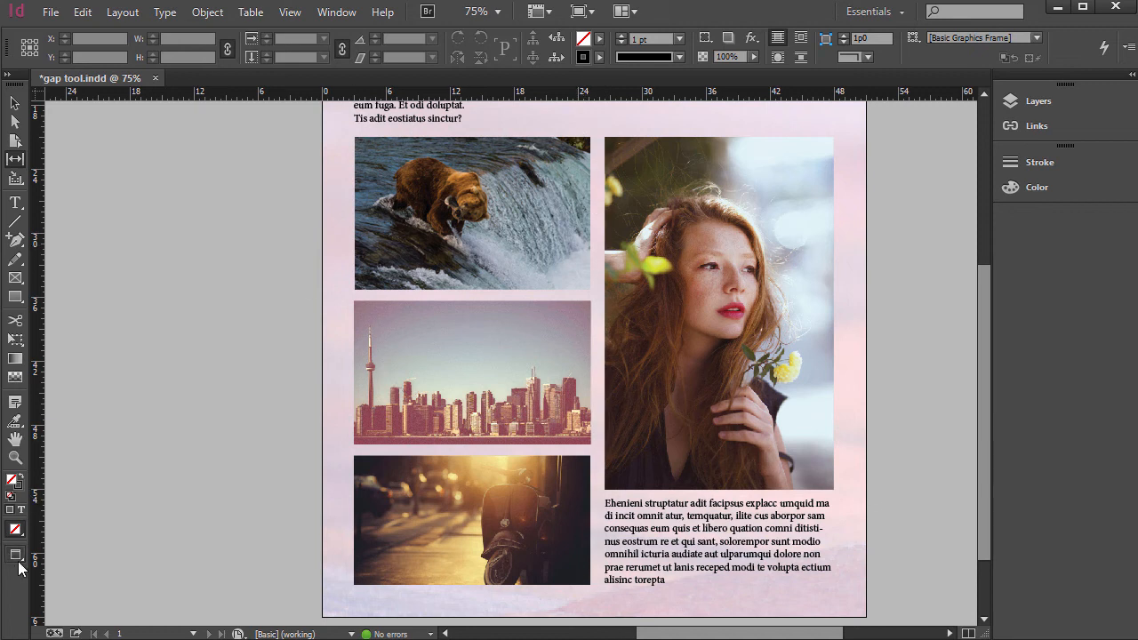
{"action": "left_click", "coordinate": [16, 555]}
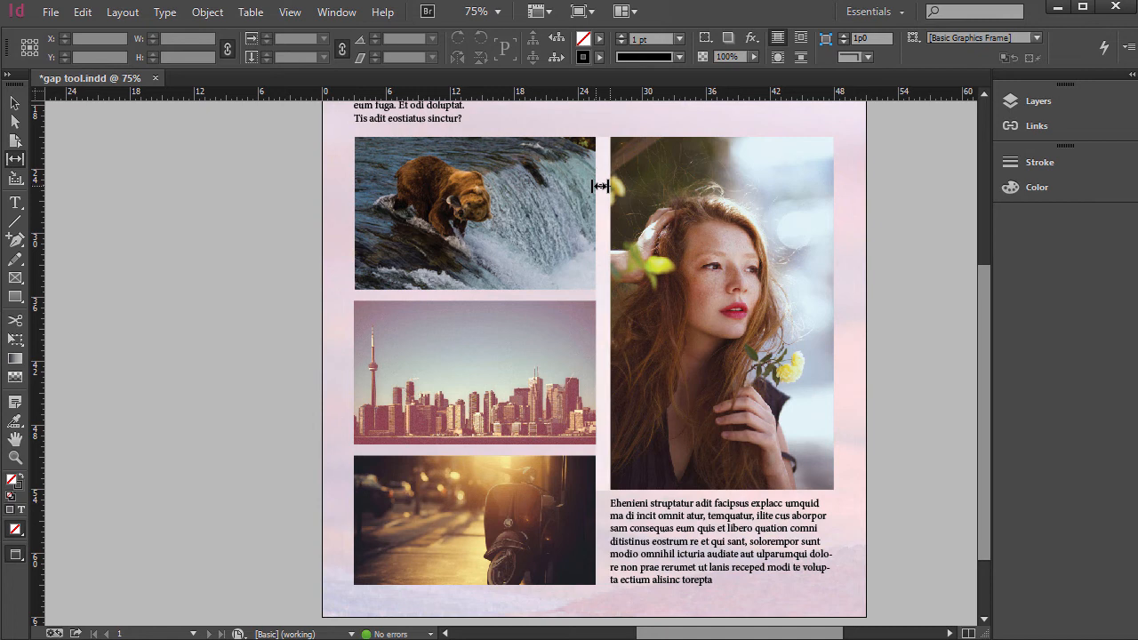
{"action": "left_click_drag", "start_coordinate": [602, 186], "coordinate": [543, 182]}
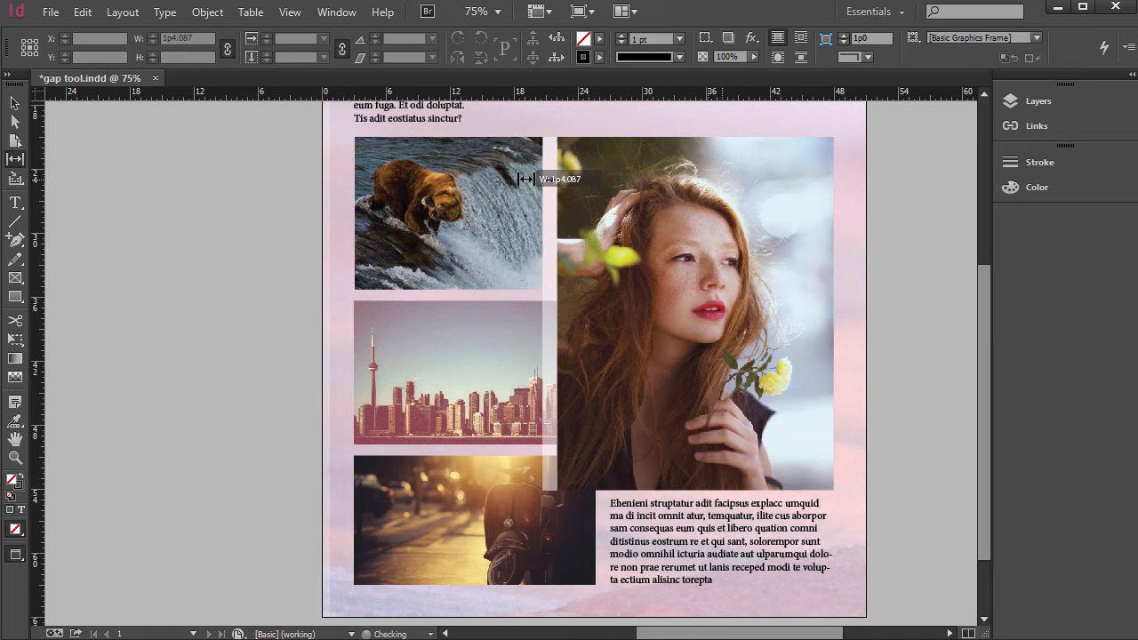
{"action": "left_click_drag", "start_coordinate": [524, 179], "coordinate": [605, 192]}
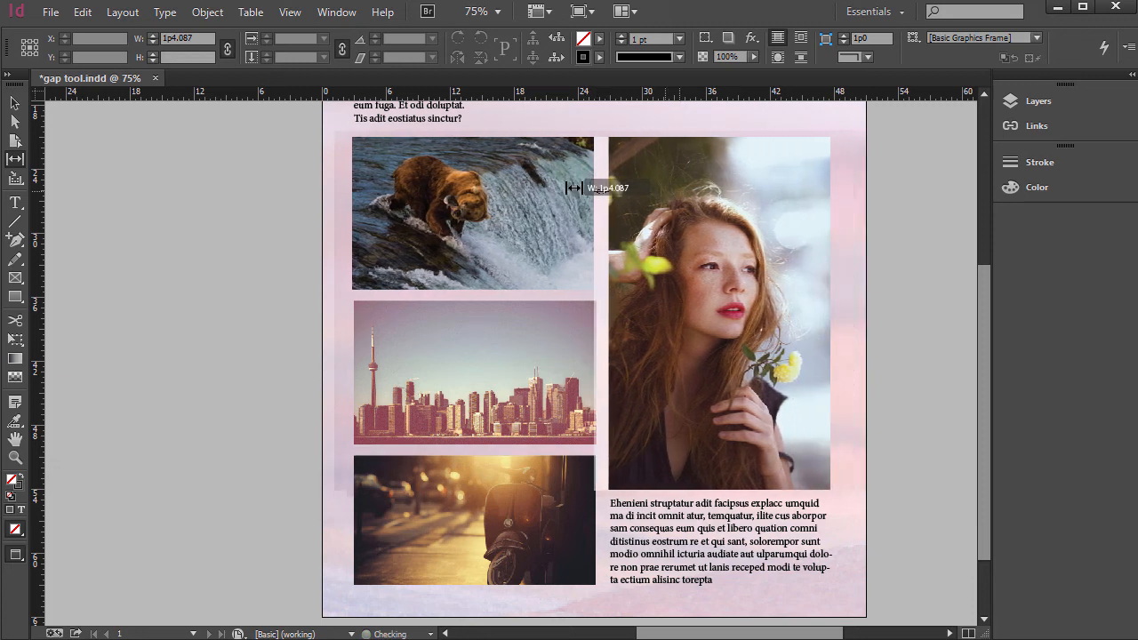
{"action": "left_click_drag", "start_coordinate": [573, 187], "coordinate": [667, 236]}
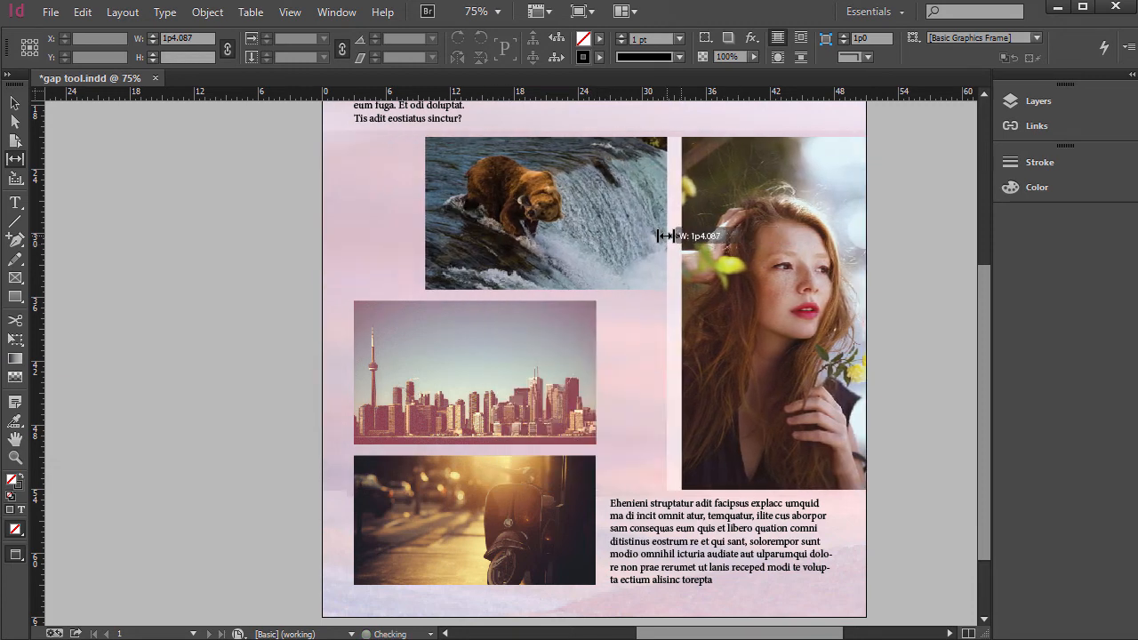
{"action": "left_click_drag", "start_coordinate": [672, 236], "coordinate": [609, 223]}
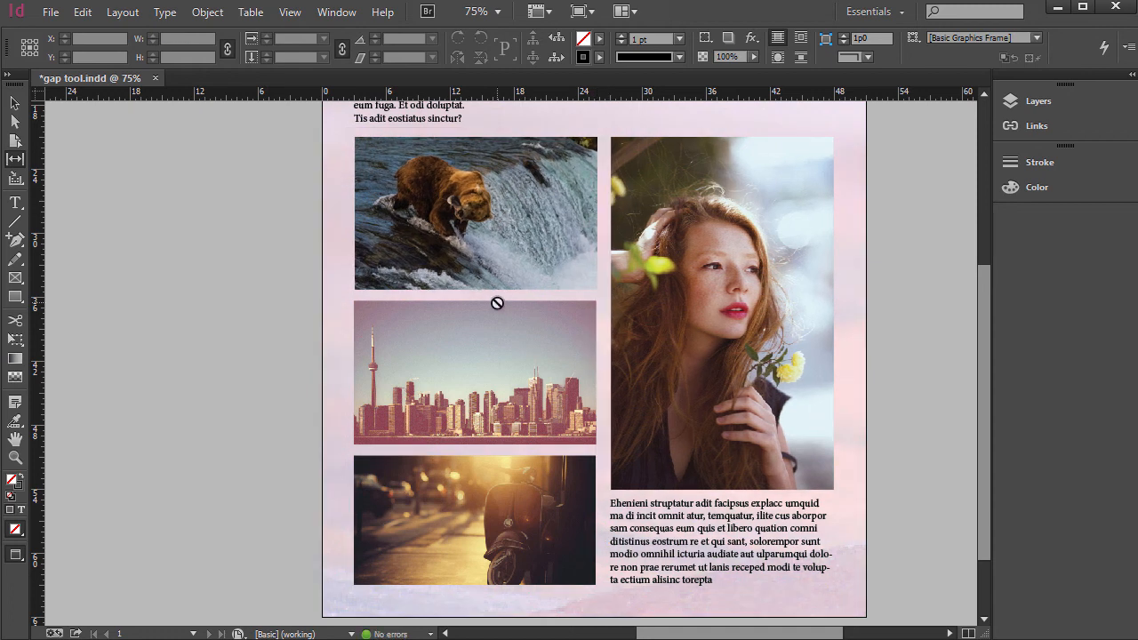
{"action": "mouse_move", "coordinate": [511, 256]}
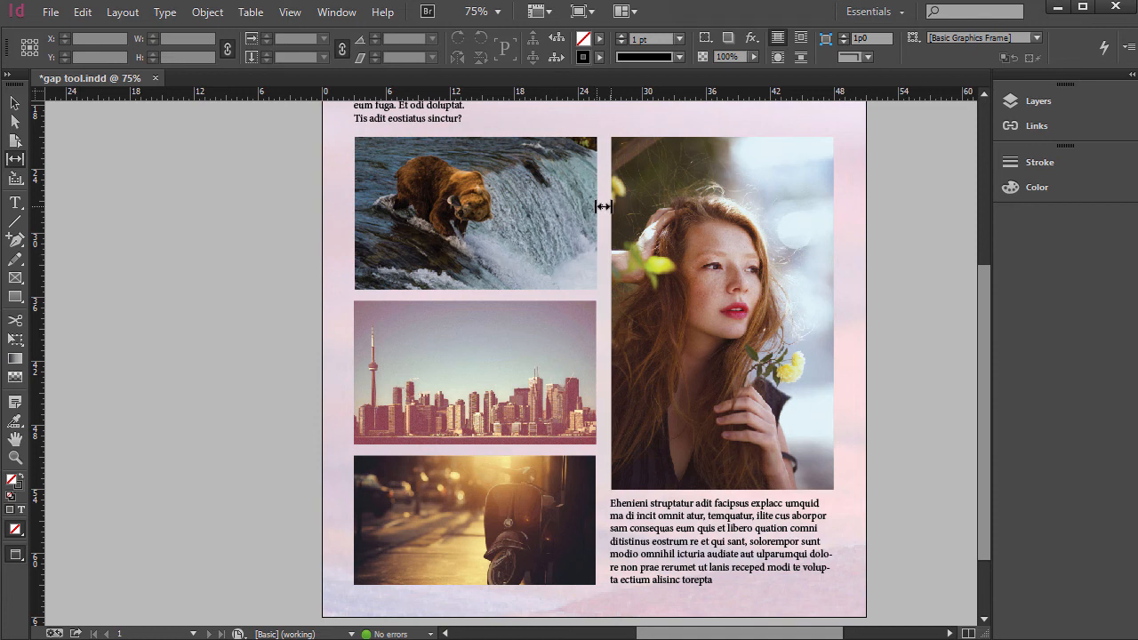
Experiment with shifting and resizing the gap beside the bear photo and portrait
{"action": "left_click_drag", "start_coordinate": [605, 206], "coordinate": [615, 200]}
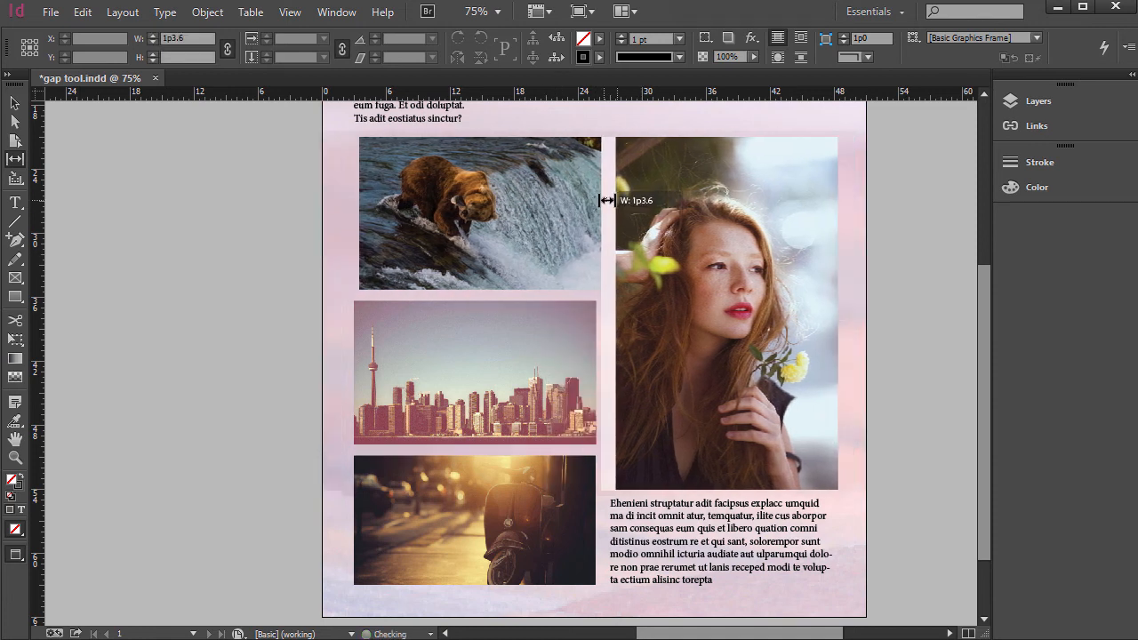
{"action": "left_click_drag", "start_coordinate": [608, 200], "coordinate": [602, 200]}
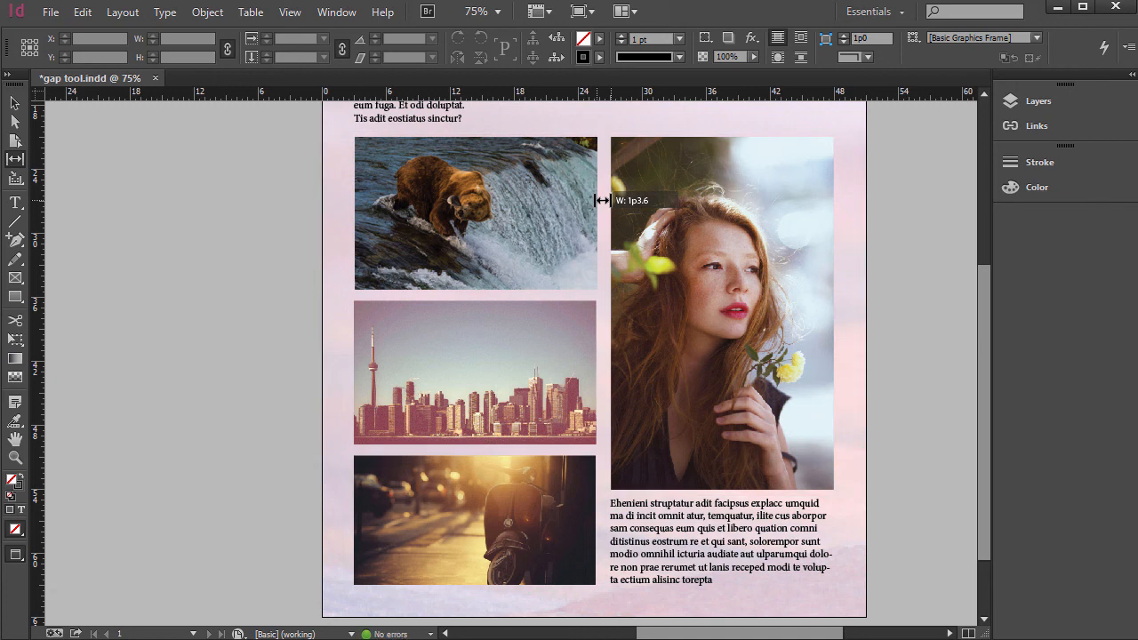
{"action": "left_click_drag", "start_coordinate": [603, 200], "coordinate": [597, 200]}
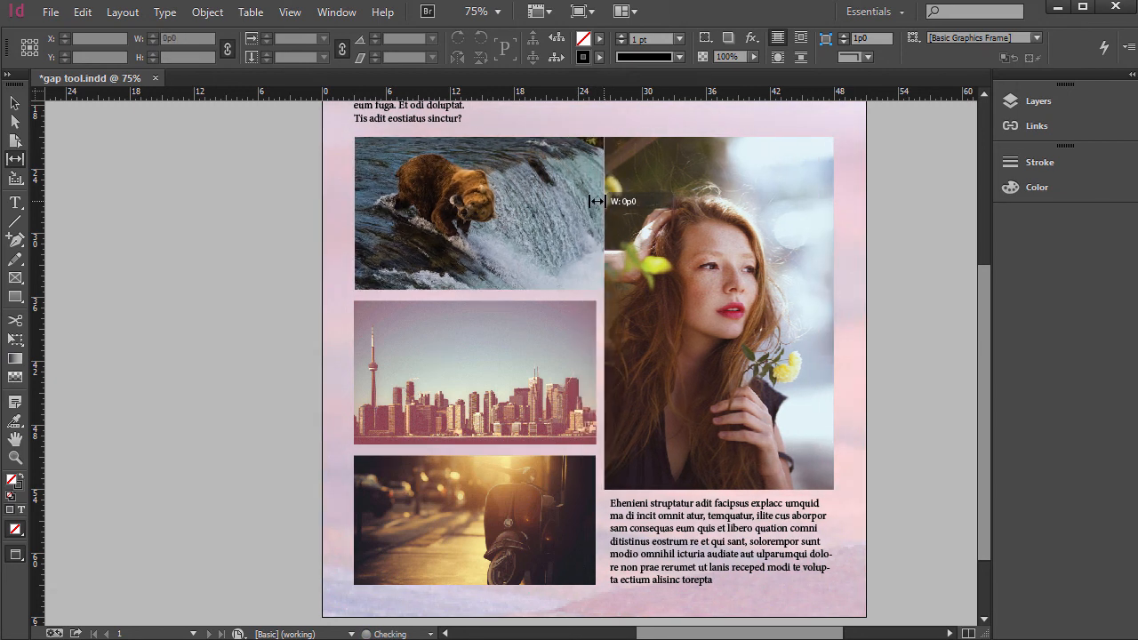
{"action": "left_click_drag", "start_coordinate": [600, 201], "coordinate": [605, 201]}
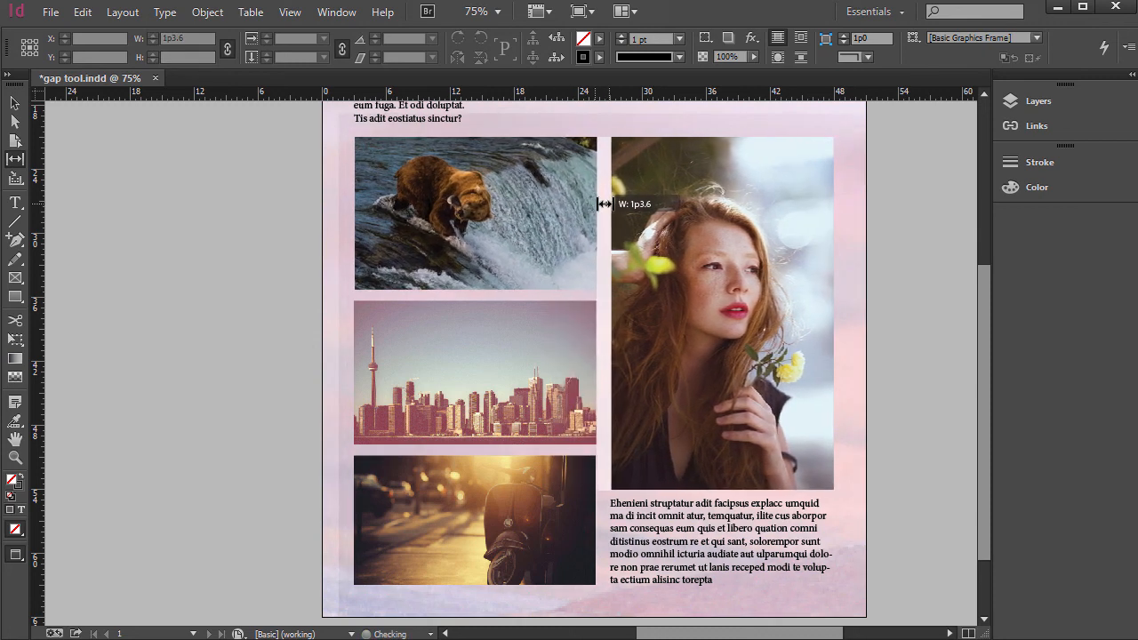
Restore the column gap width and settle it slightly left, widening the portrait
{"action": "left_click_drag", "start_coordinate": [605, 203], "coordinate": [564, 203]}
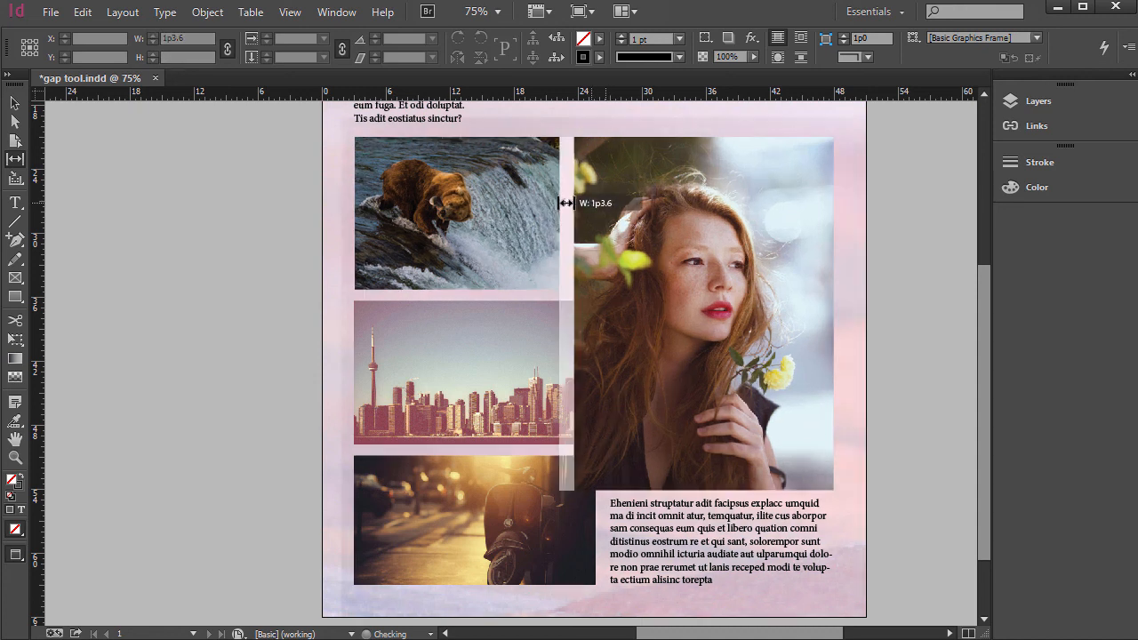
{"action": "left_click_drag", "start_coordinate": [567, 203], "coordinate": [598, 199]}
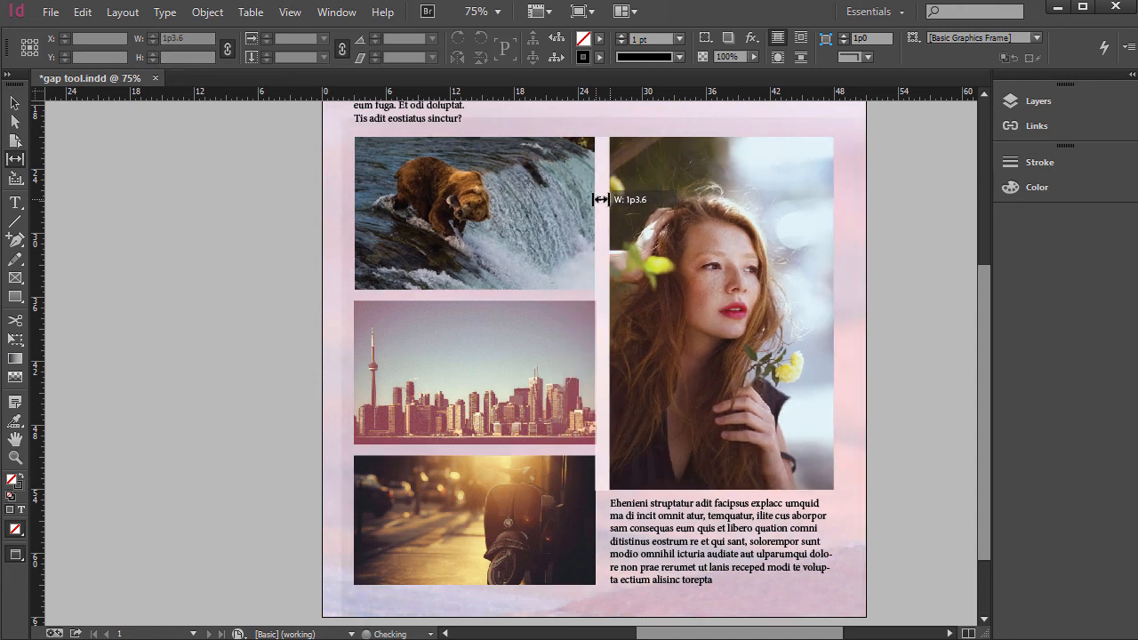
{"action": "left_click_drag", "start_coordinate": [598, 200], "coordinate": [604, 199]}
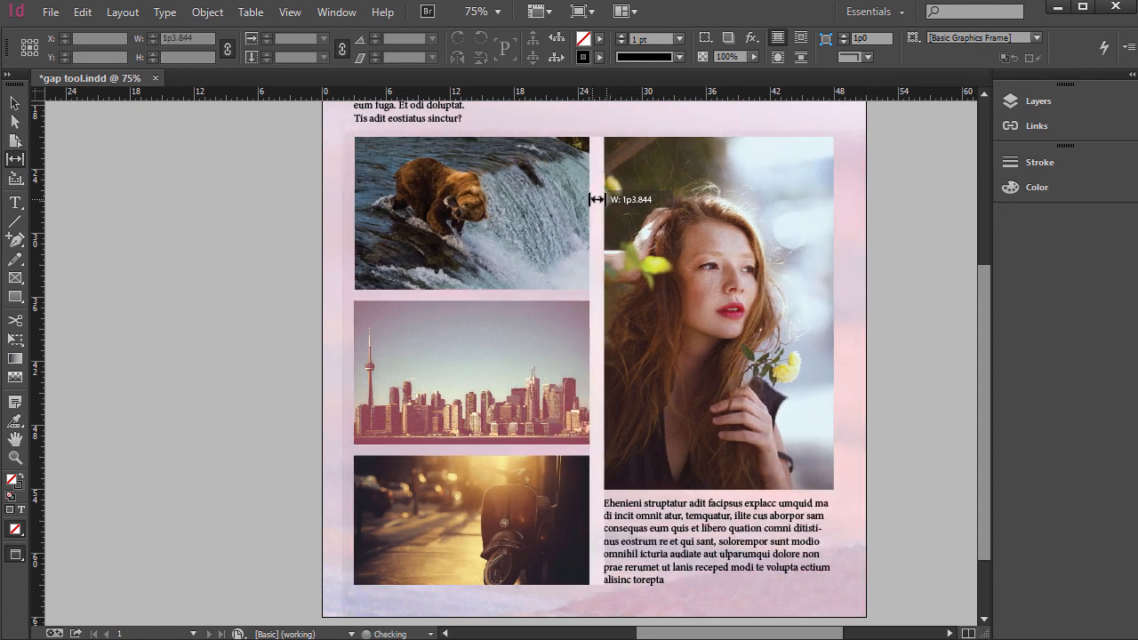